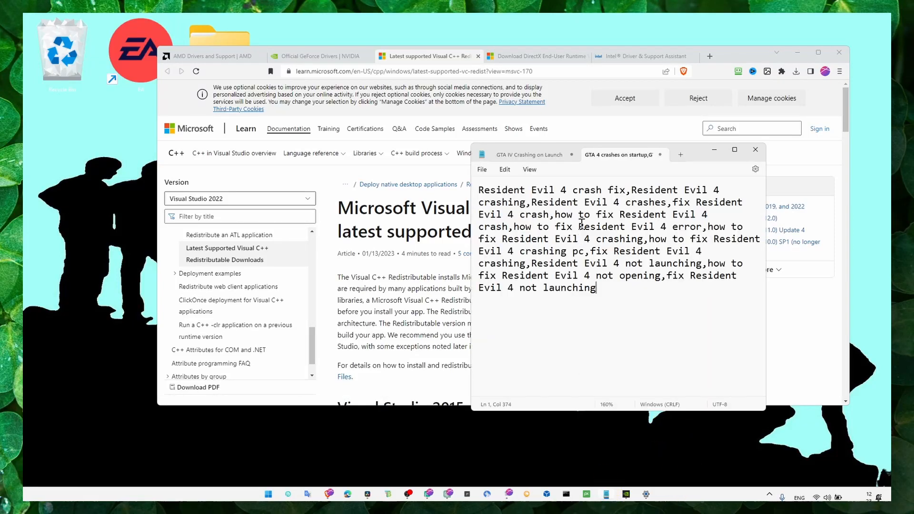
Close the crash-keyword notes, revealing the Visual C++ Redistributable page, and bring up Windows search
click(530, 154)
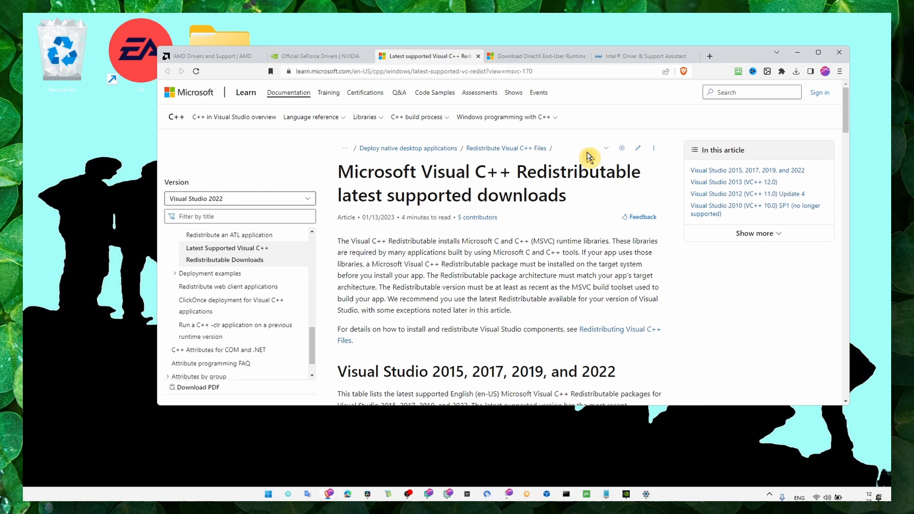
click(267, 493)
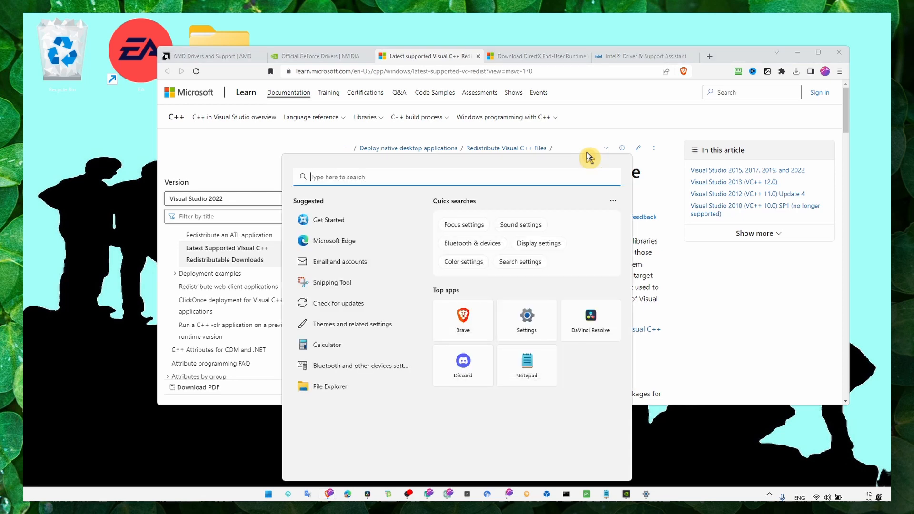
Search 'graphics settings' and position the GeForce Experience window over the NVIDIA drivers page
click(322, 56)
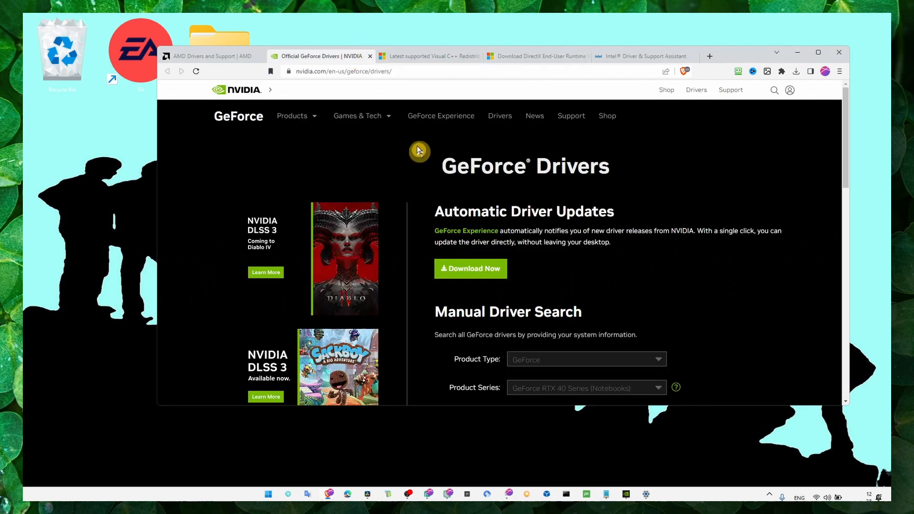
text(graphics settings)
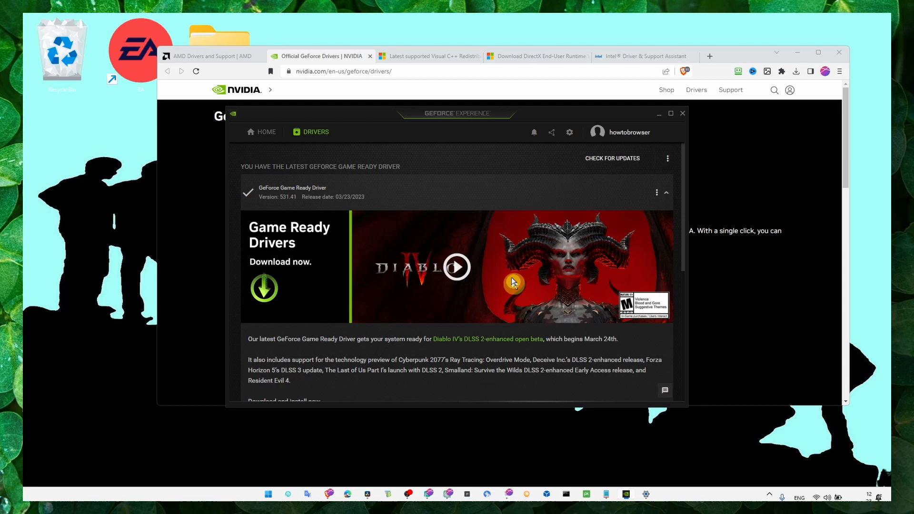
drag(456, 113, 254, 108)
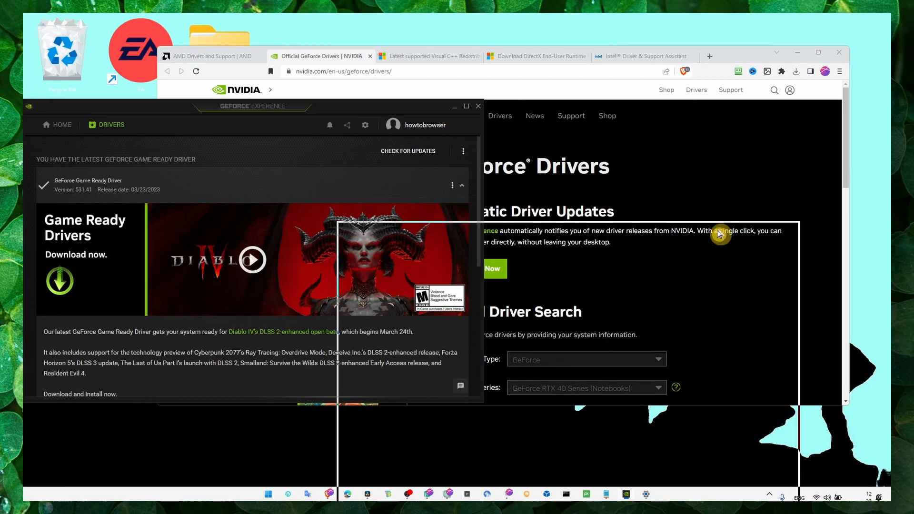
drag(251, 105, 421, 228)
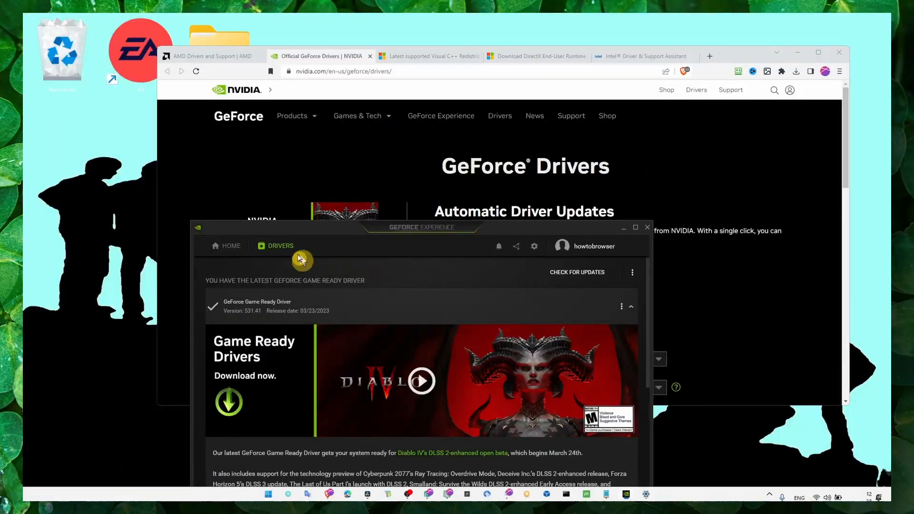
Confirm Game Ready Driver 531.41 is installed in the Drivers view, then close GeForce Experience
click(648, 227)
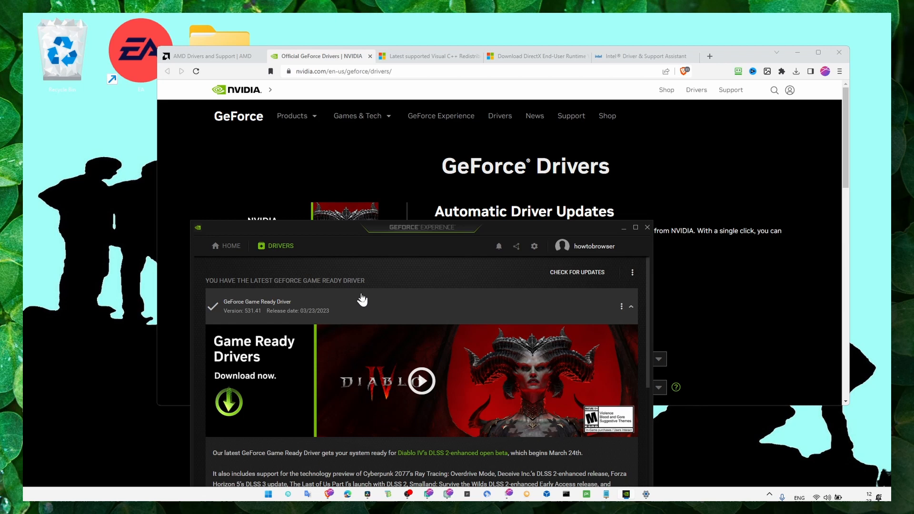
mouse_move(566, 314)
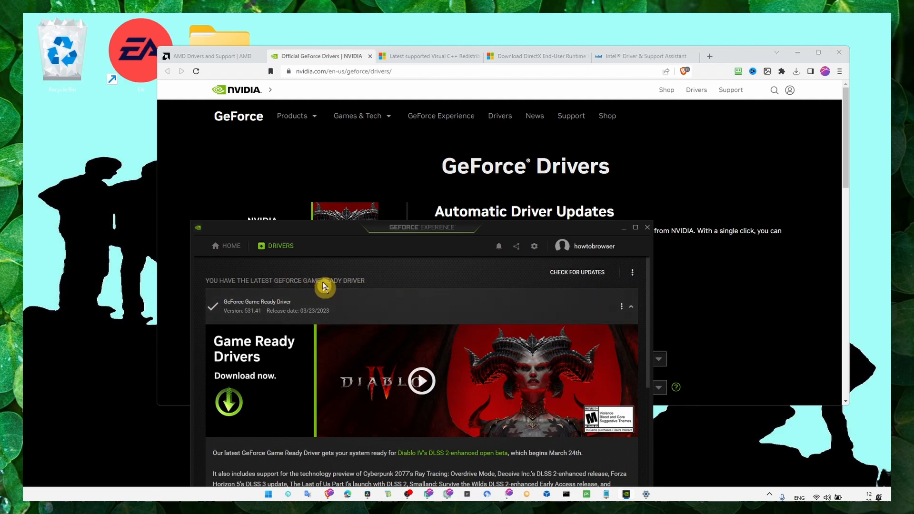
mouse_move(357, 305)
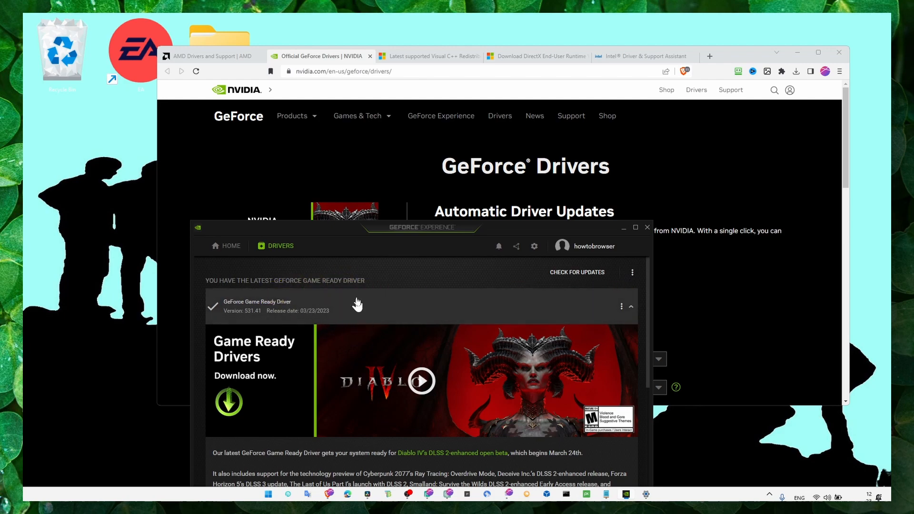
mouse_move(627, 301)
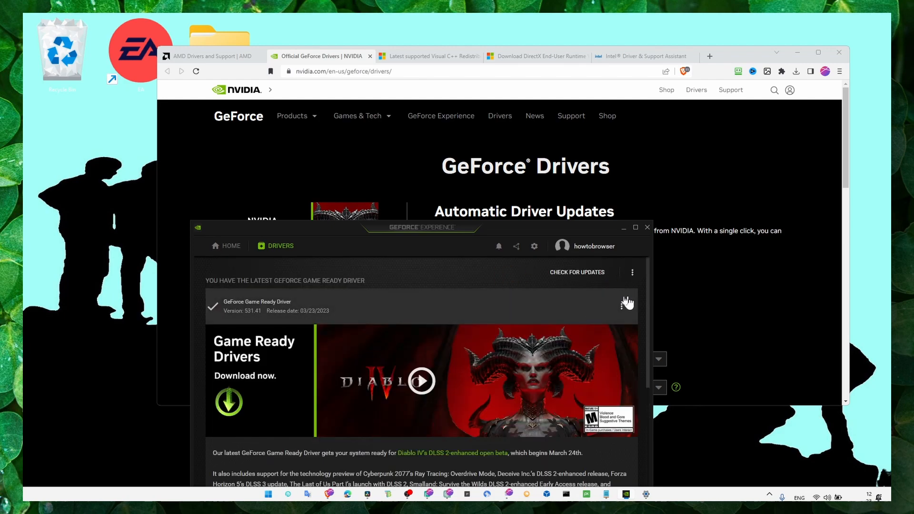
click(647, 227)
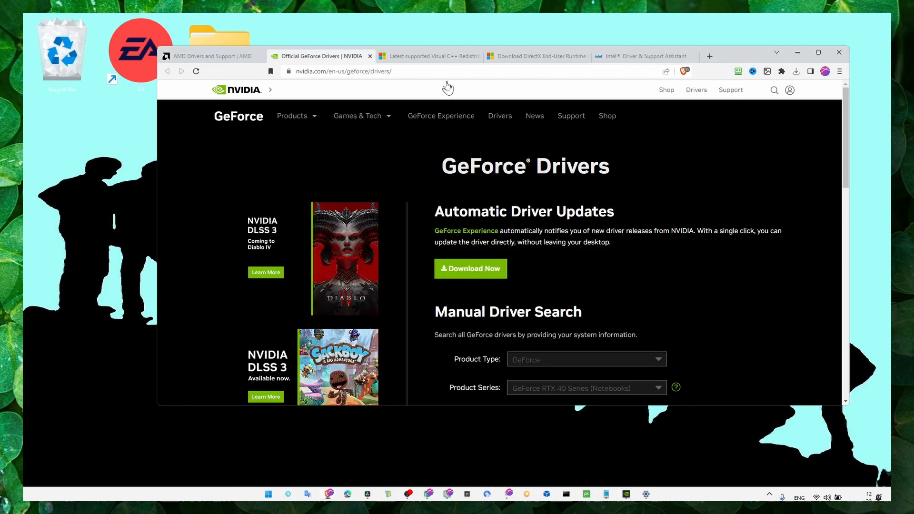
Look over the Visual C++ Redistributable and DirectX runtime download pages
click(428, 55)
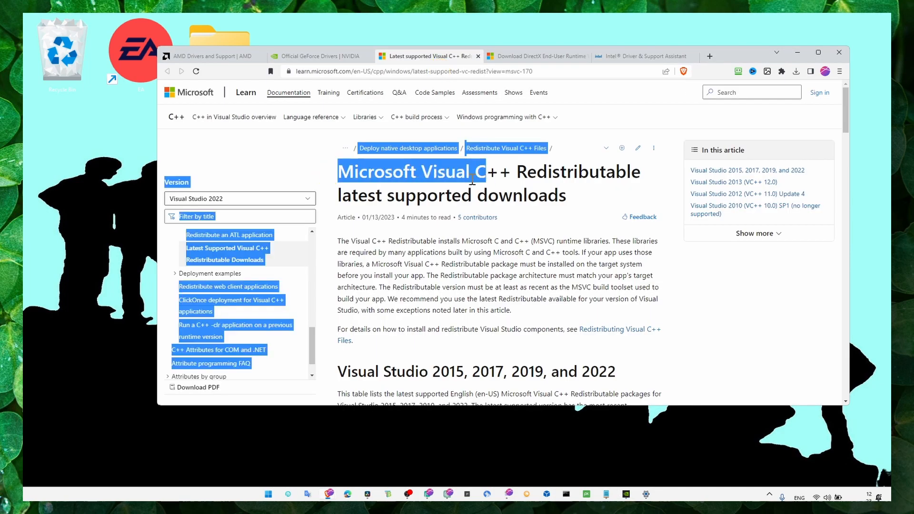
scroll(down, 3)
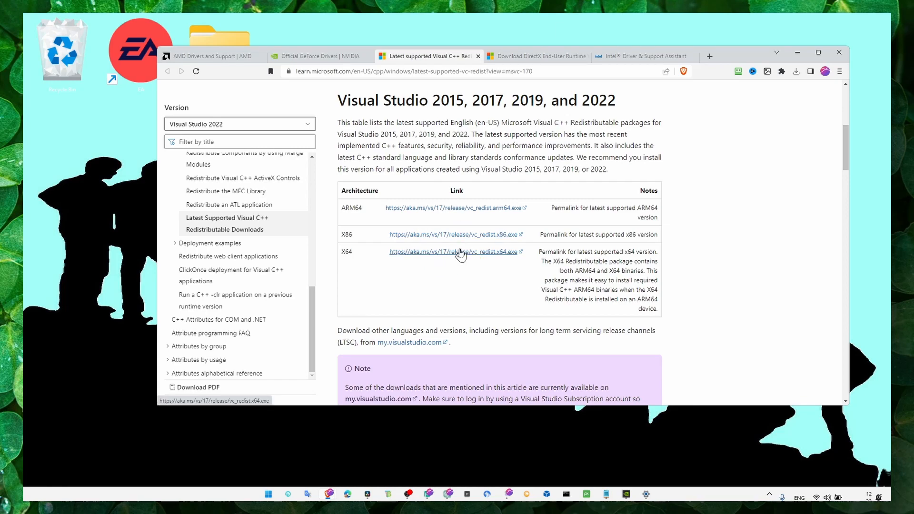
scroll(up, 3)
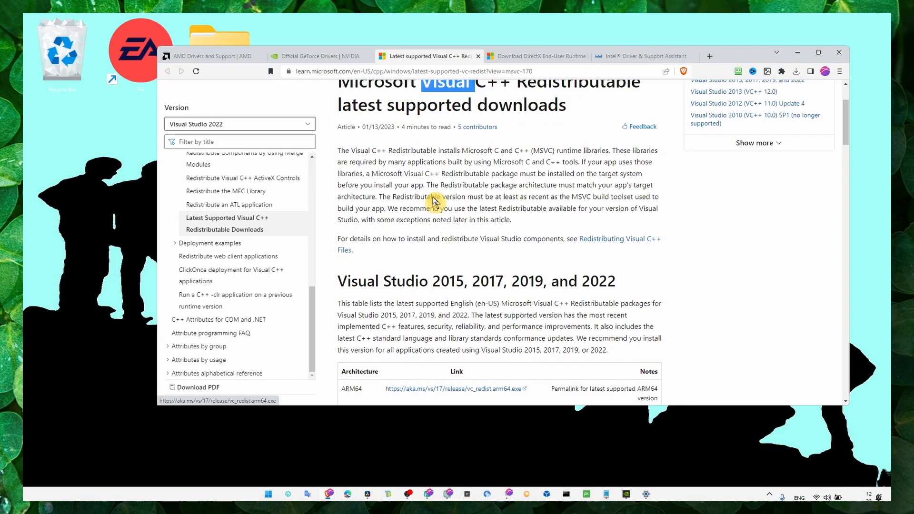
click(536, 56)
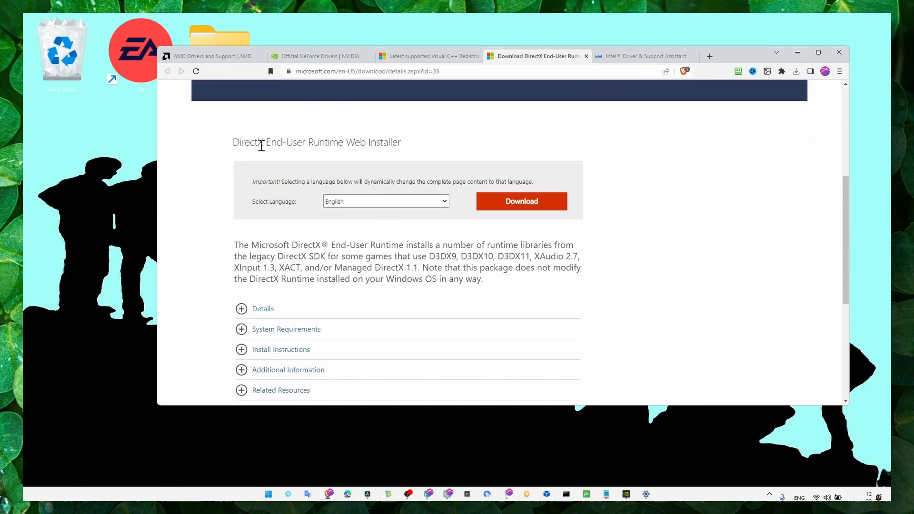
double_click(249, 142)
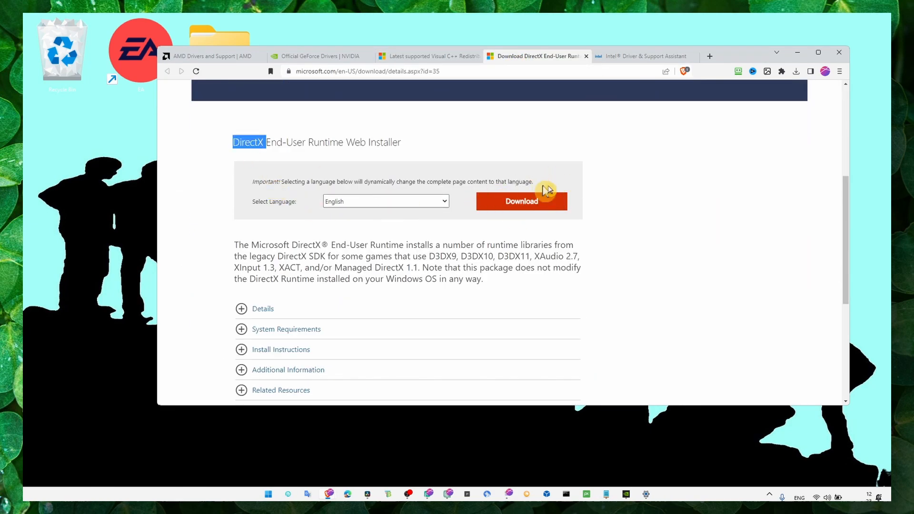
mouse_move(562, 88)
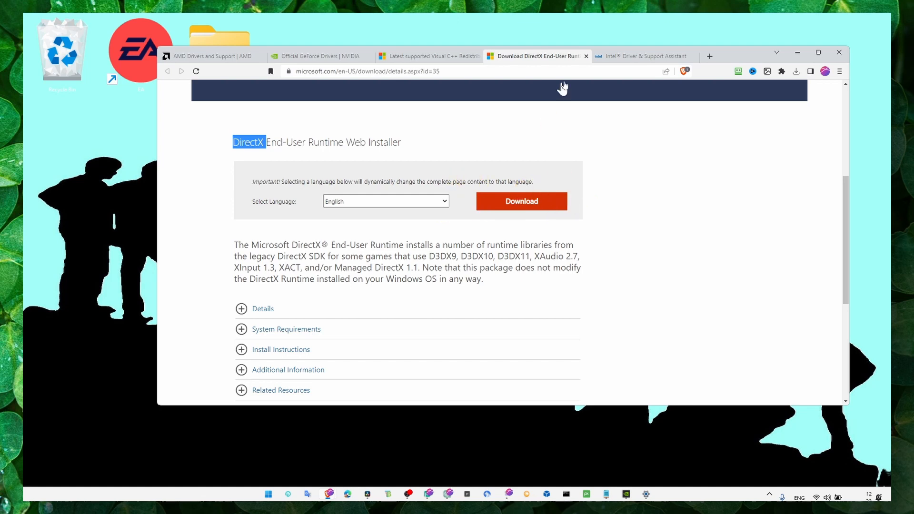
Glance at the AMD Drivers and Support page and close Brave
click(213, 55)
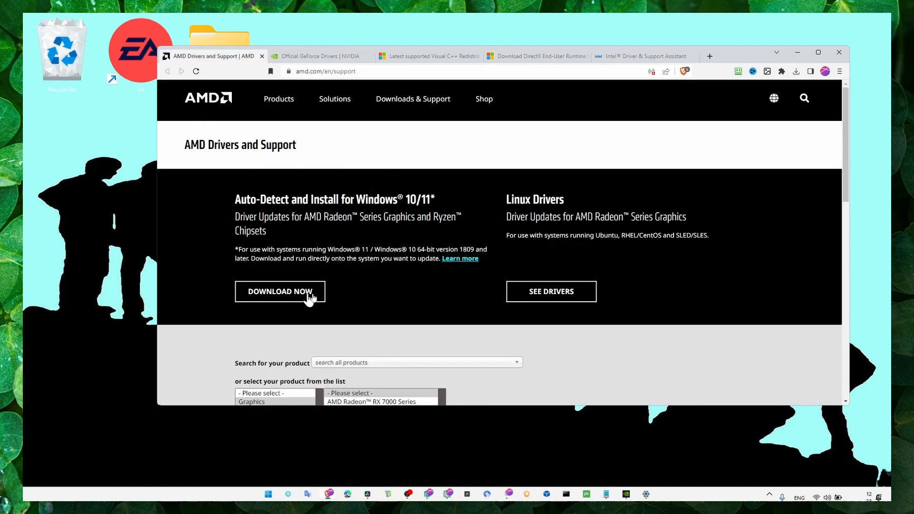
click(646, 55)
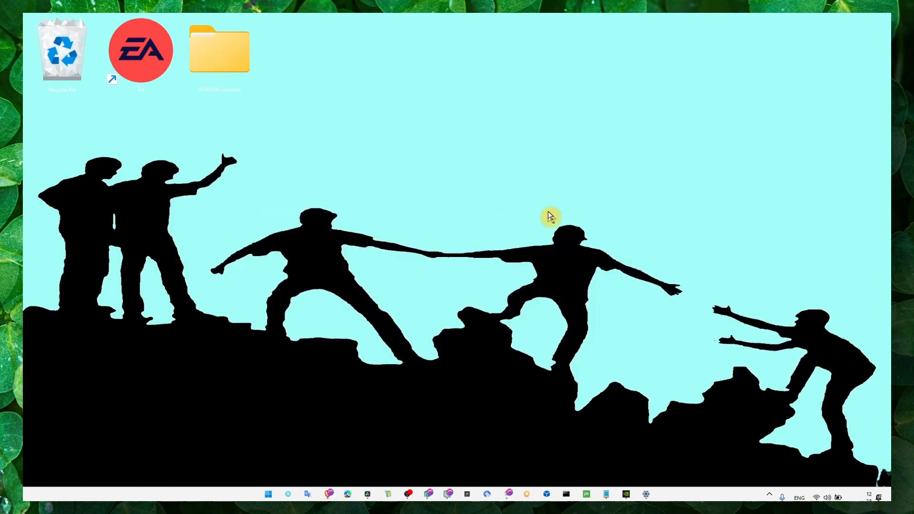
mouse_move(618, 349)
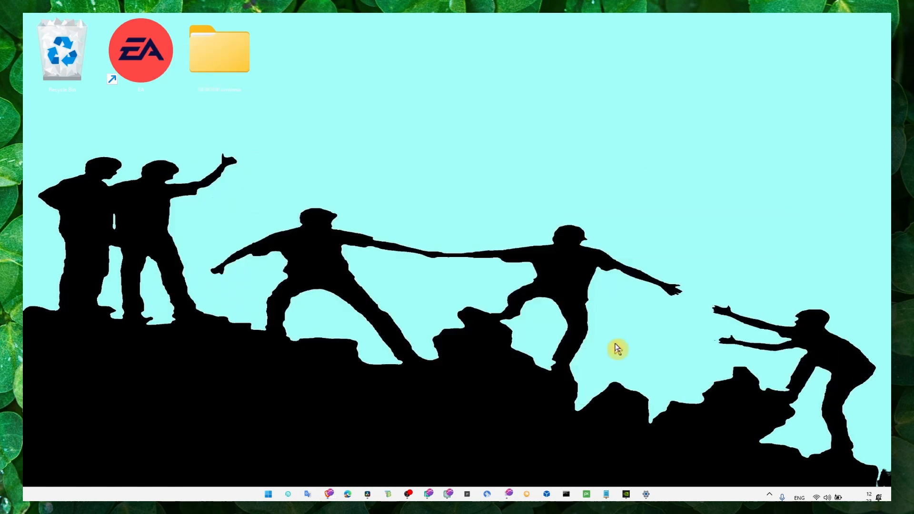
Review the optional updates (Windows 11 cumulative preview, Sonix camera driver) in Settings and close it
click(269, 493)
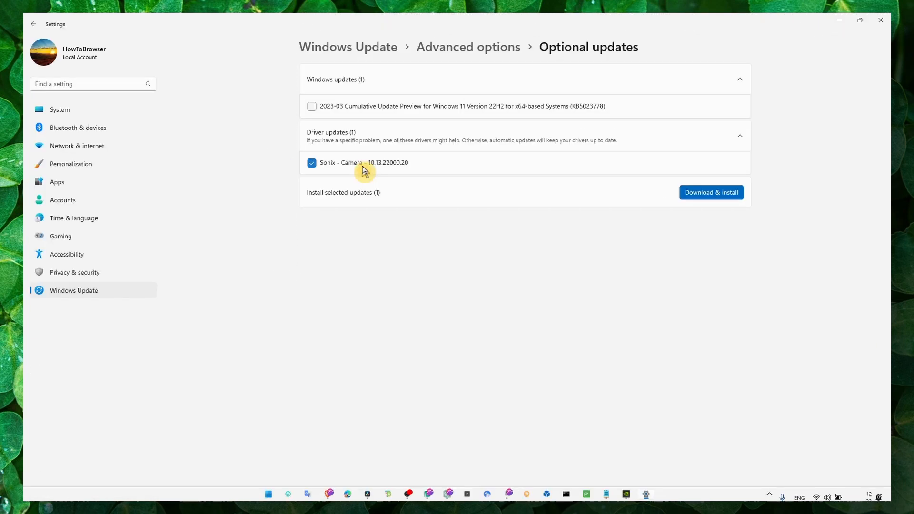
mouse_move(653, 120)
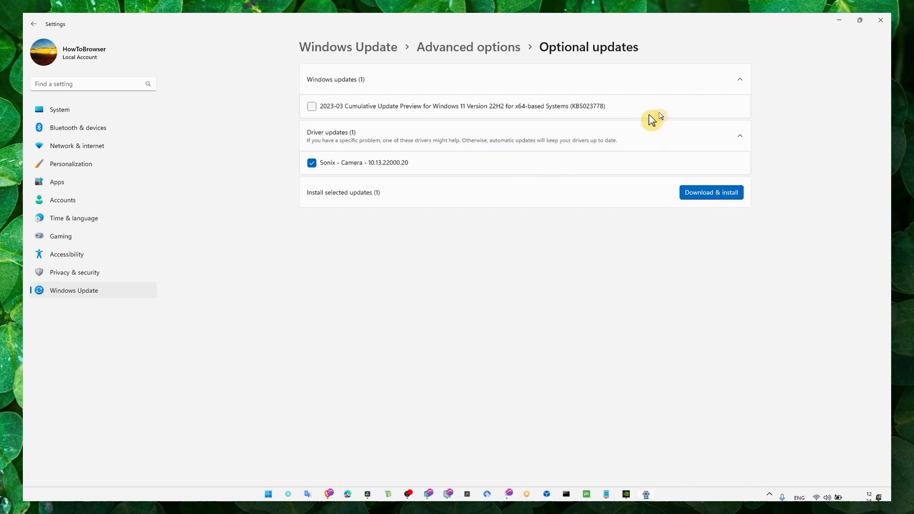
click(288, 495)
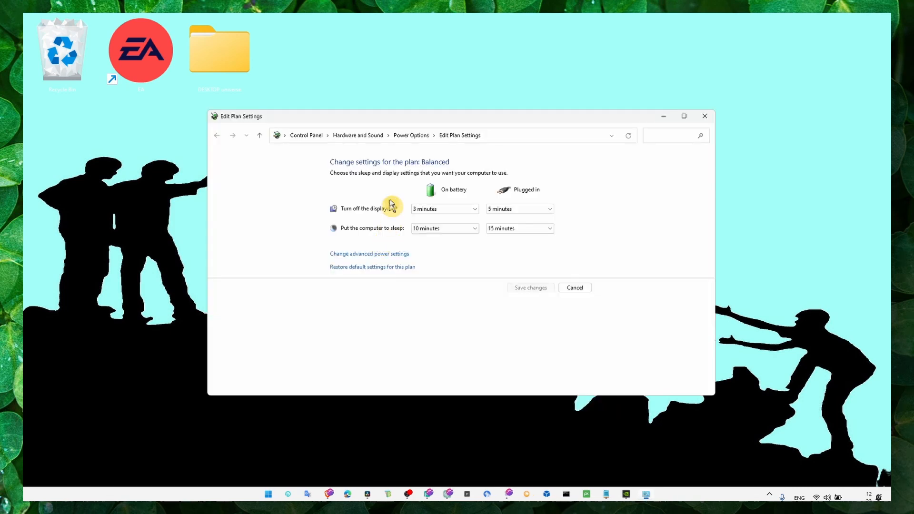
mouse_move(409, 153)
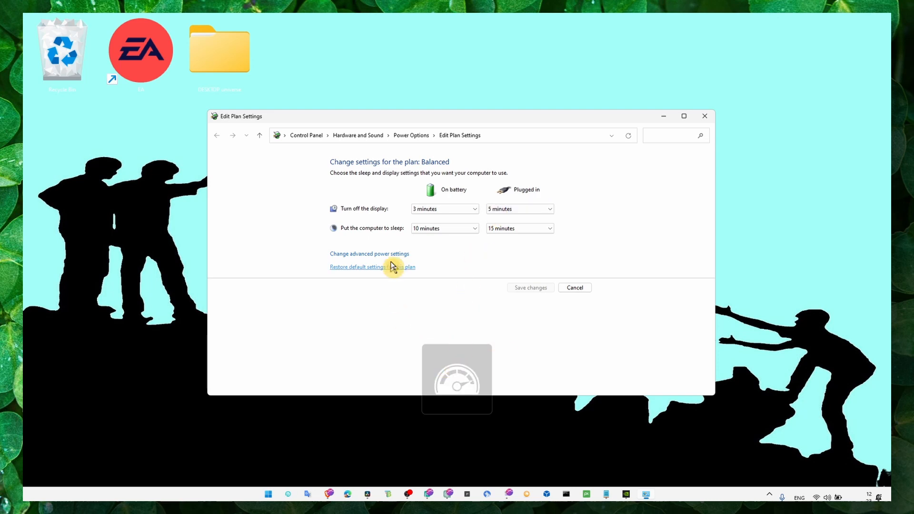
Browse the Balanced plan's advanced options, expanding Processor power management, then close the dialogs
click(369, 253)
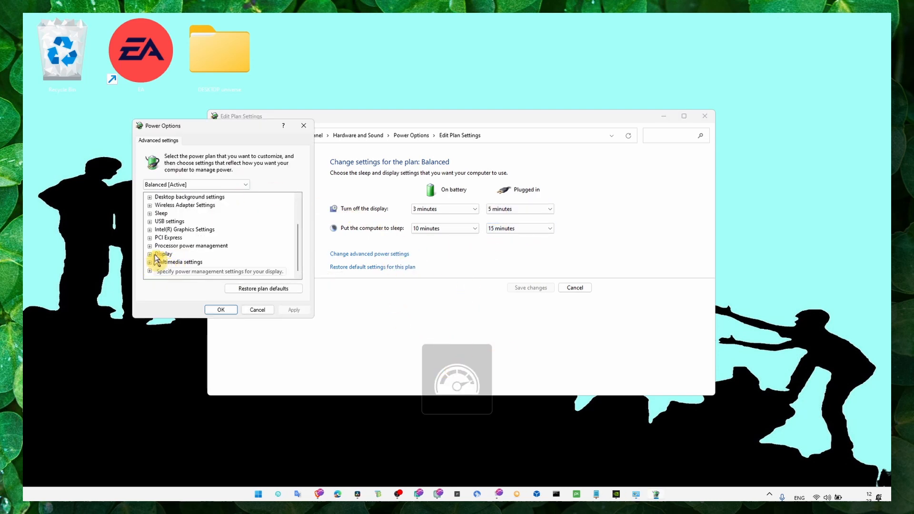
click(150, 245)
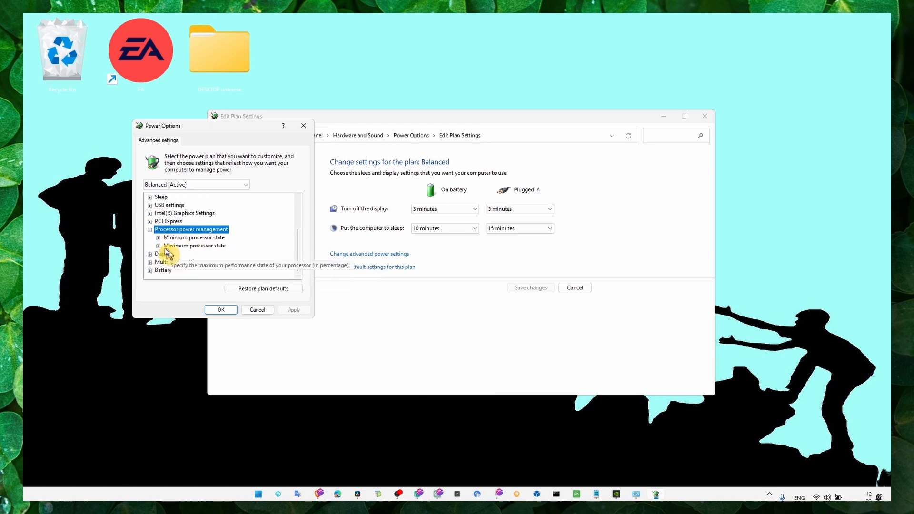
click(158, 246)
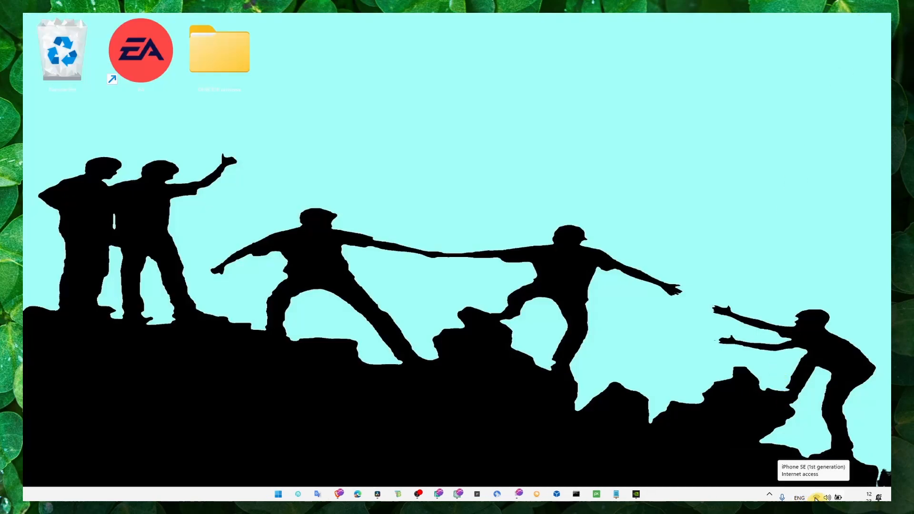
Switch Power mode to Best performance under Power & battery and close Settings
click(800, 497)
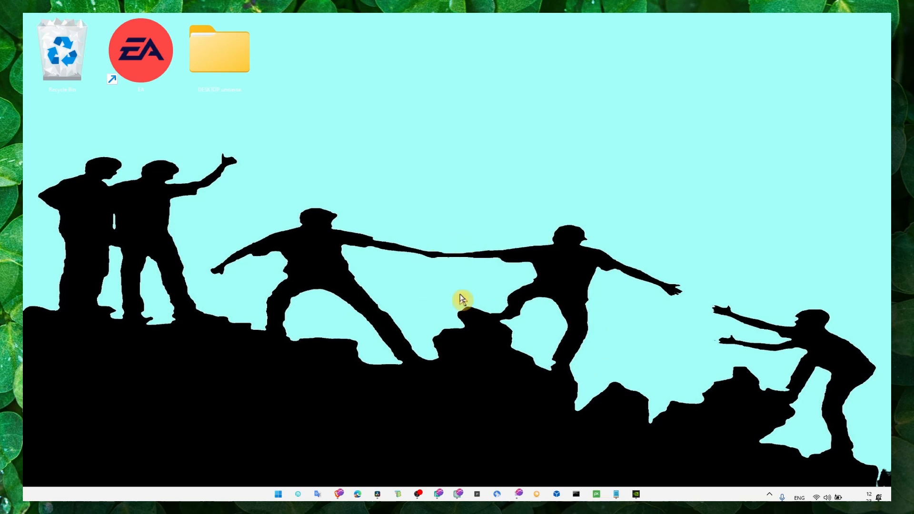
mouse_move(817, 497)
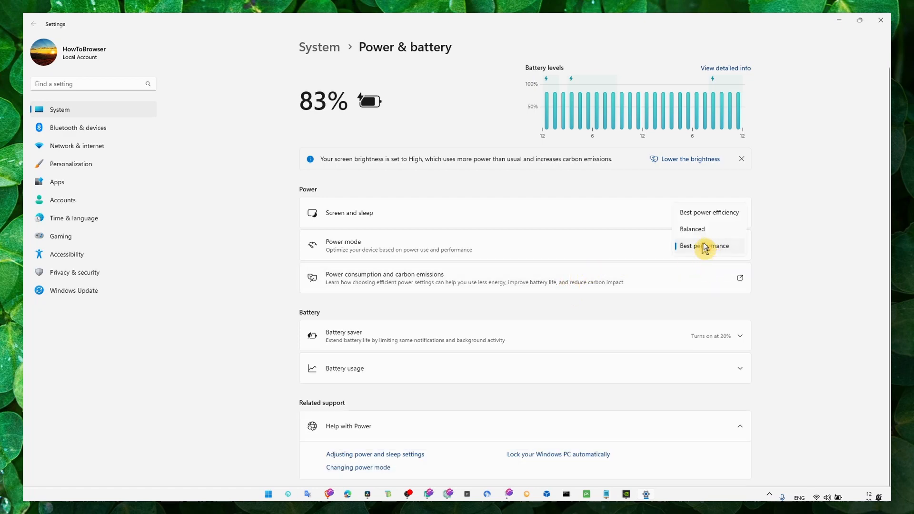
click(705, 246)
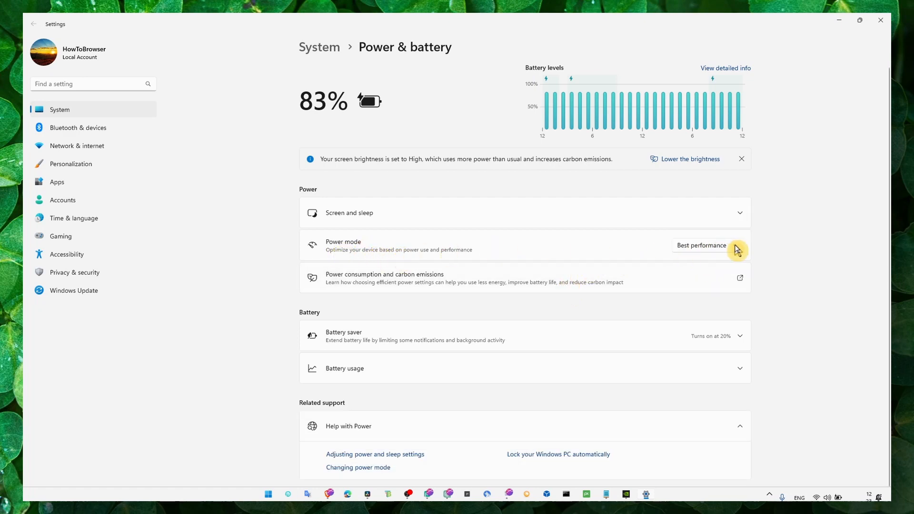
click(701, 245)
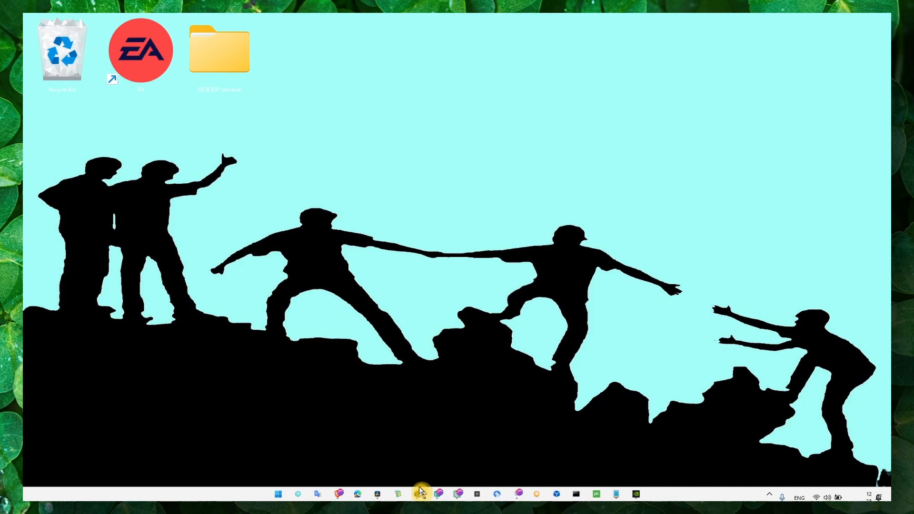
click(421, 493)
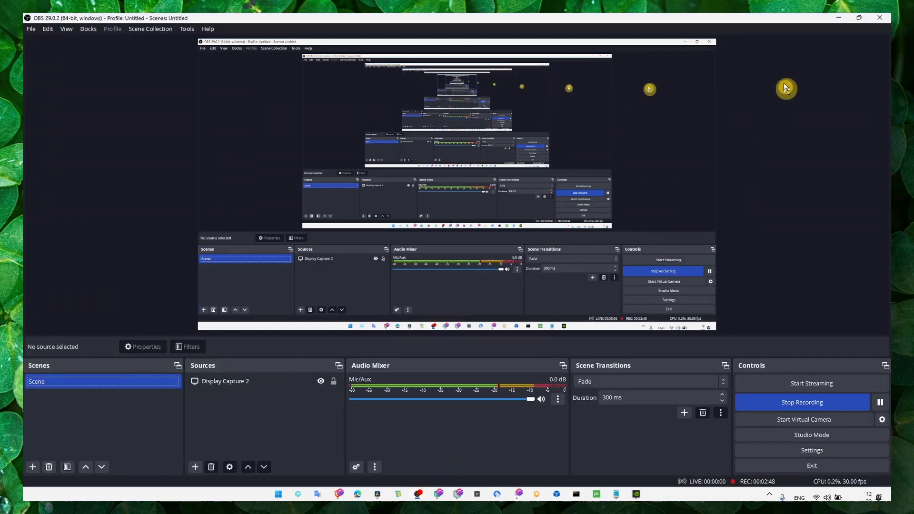